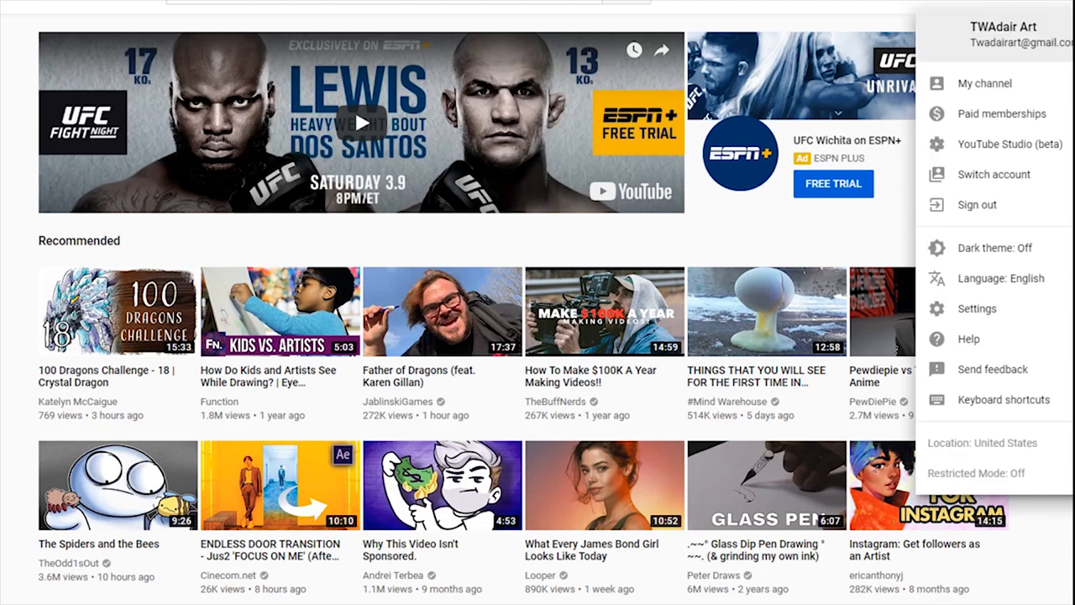
{"action": "mouse_move", "coordinate": [996, 158]}
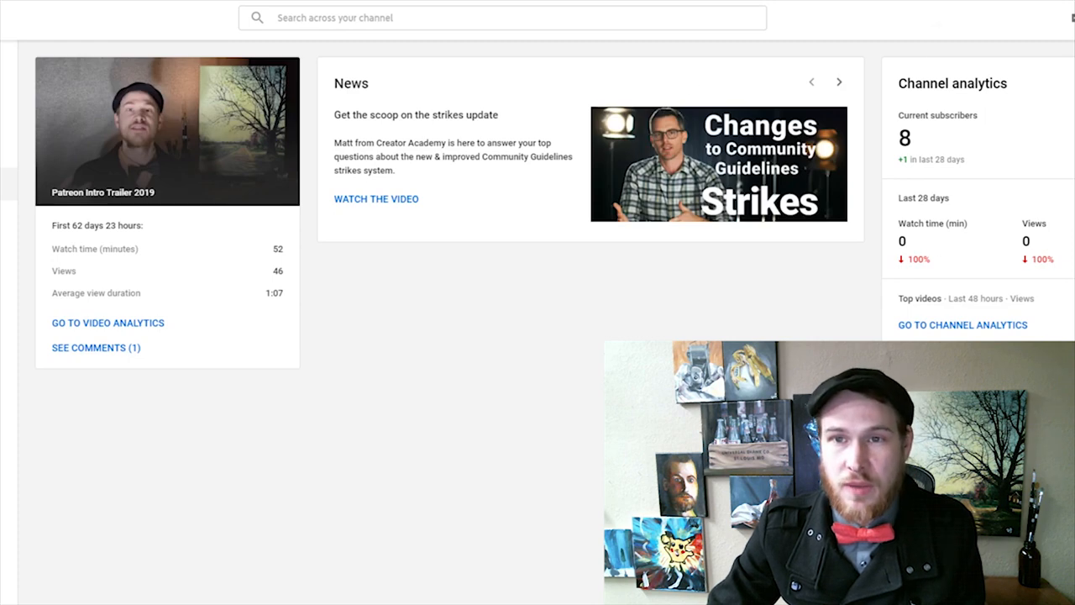
{"action": "mouse_move", "coordinate": [1015, 101]}
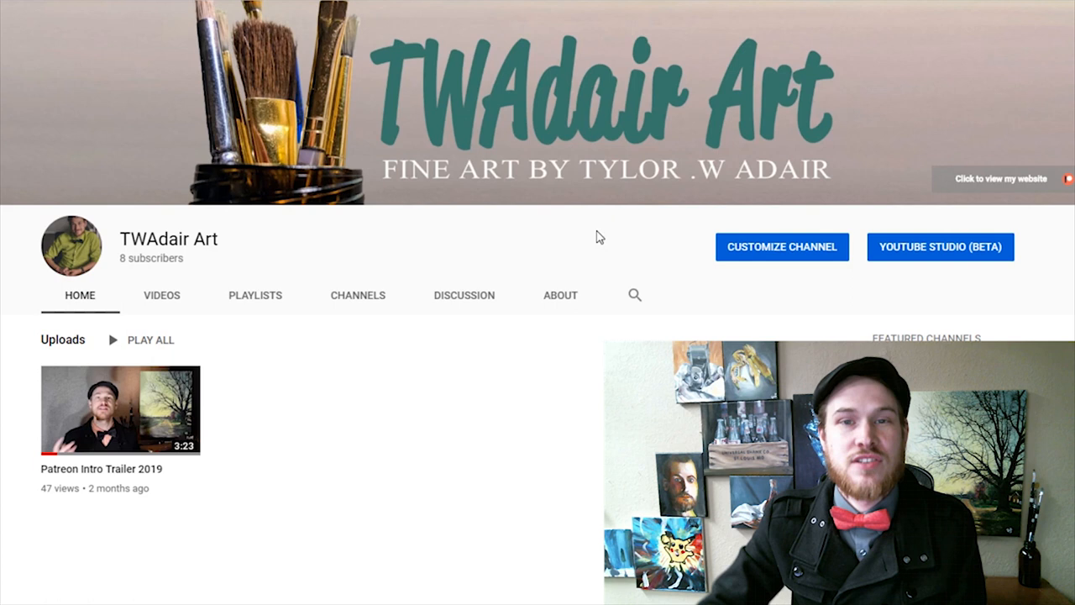
{"action": "mouse_move", "coordinate": [618, 114]}
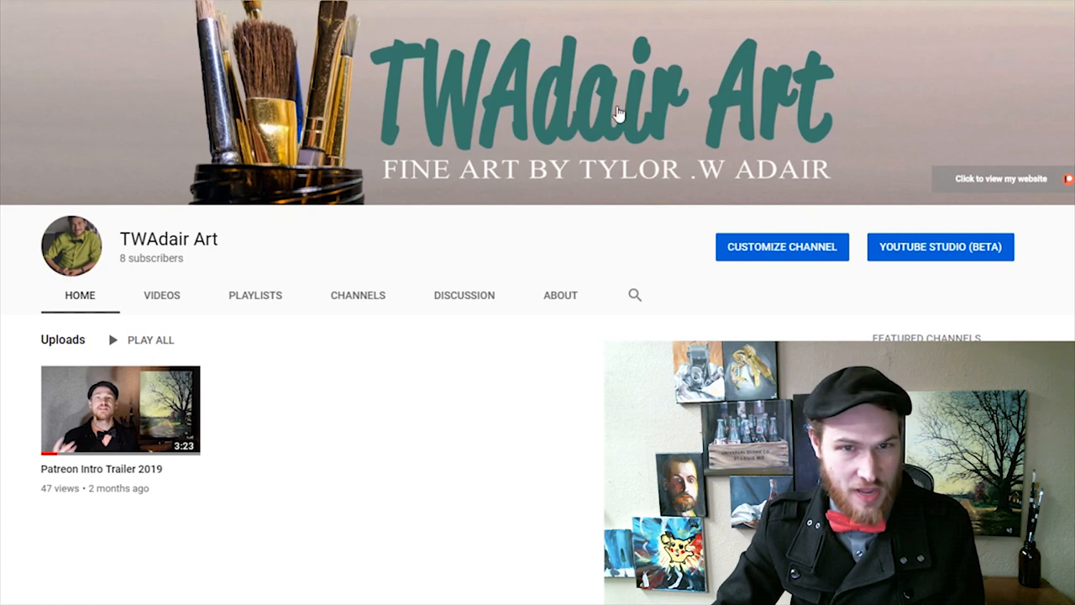
{"action": "mouse_move", "coordinate": [897, 69]}
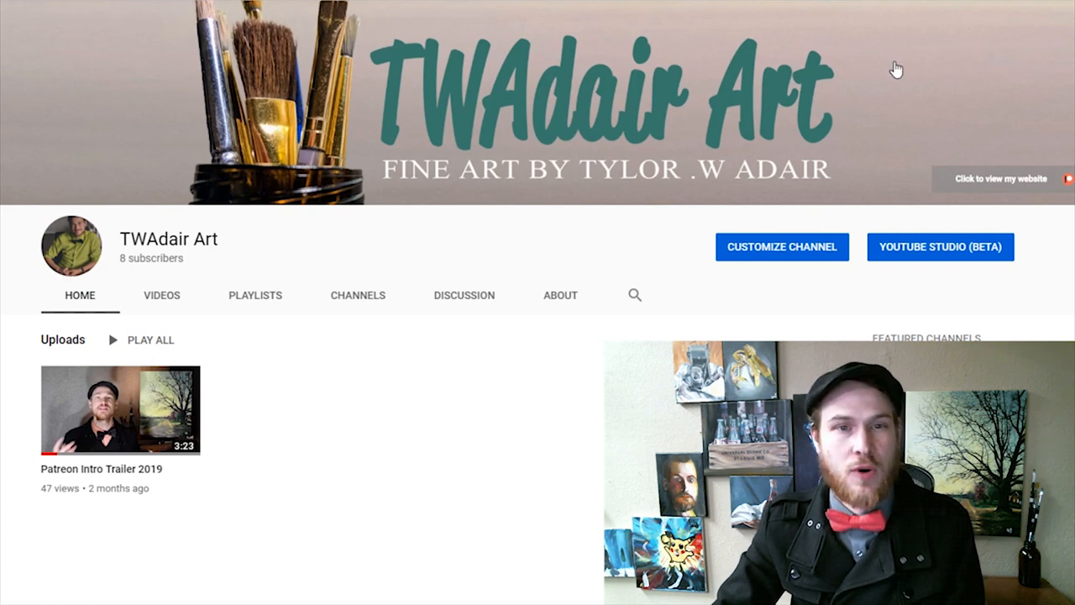
{"action": "mouse_move", "coordinate": [765, 131]}
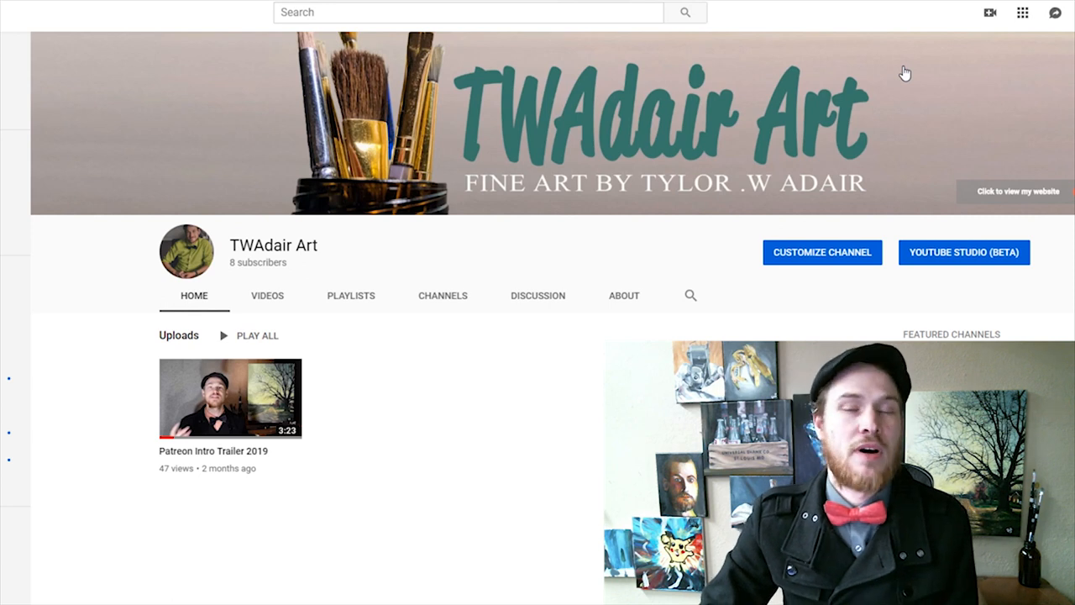
{"action": "mouse_move", "coordinate": [988, 134]}
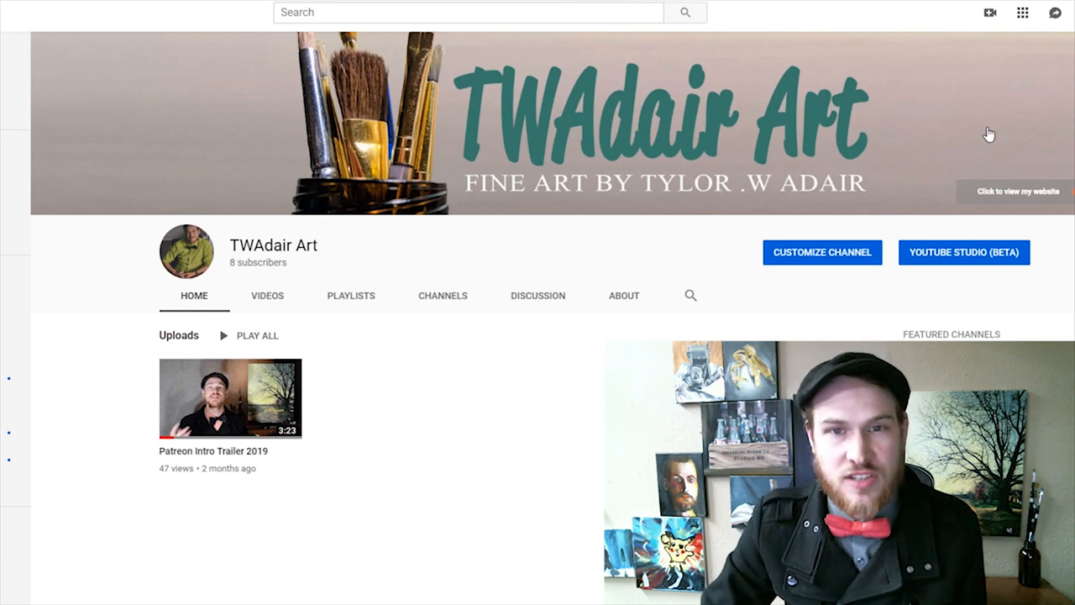
{"action": "mouse_move", "coordinate": [628, 168]}
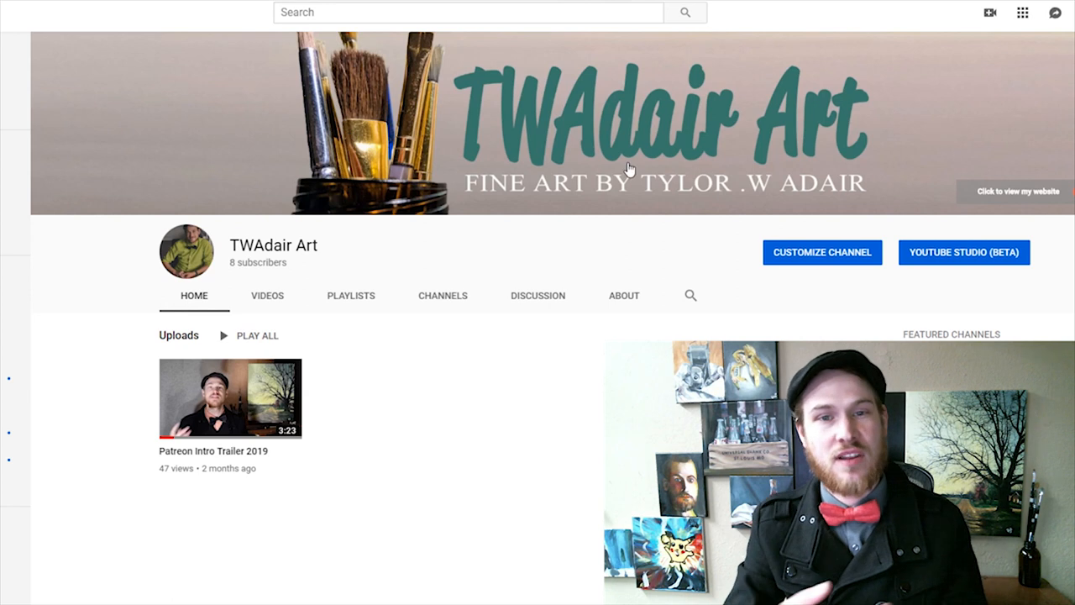
{"action": "mouse_move", "coordinate": [373, 311]}
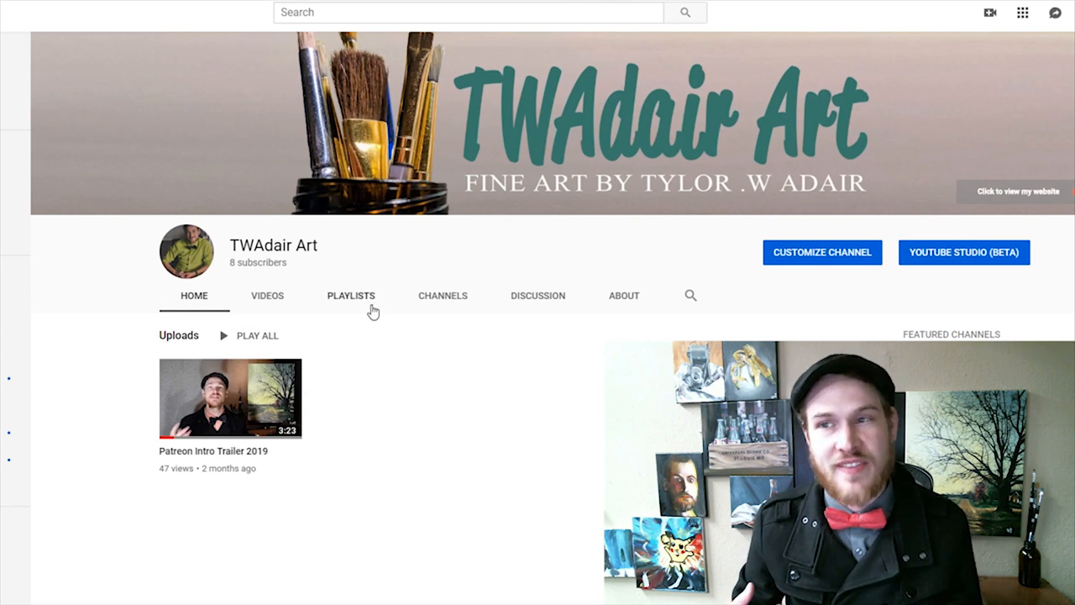
{"action": "mouse_move", "coordinate": [300, 273]}
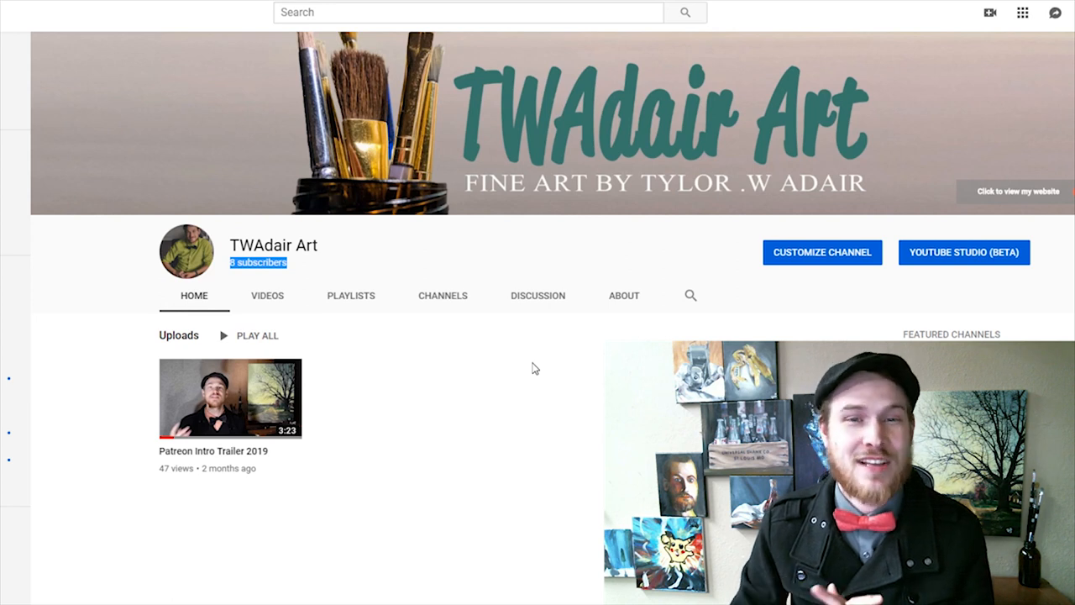
{"action": "mouse_move", "coordinate": [513, 64]}
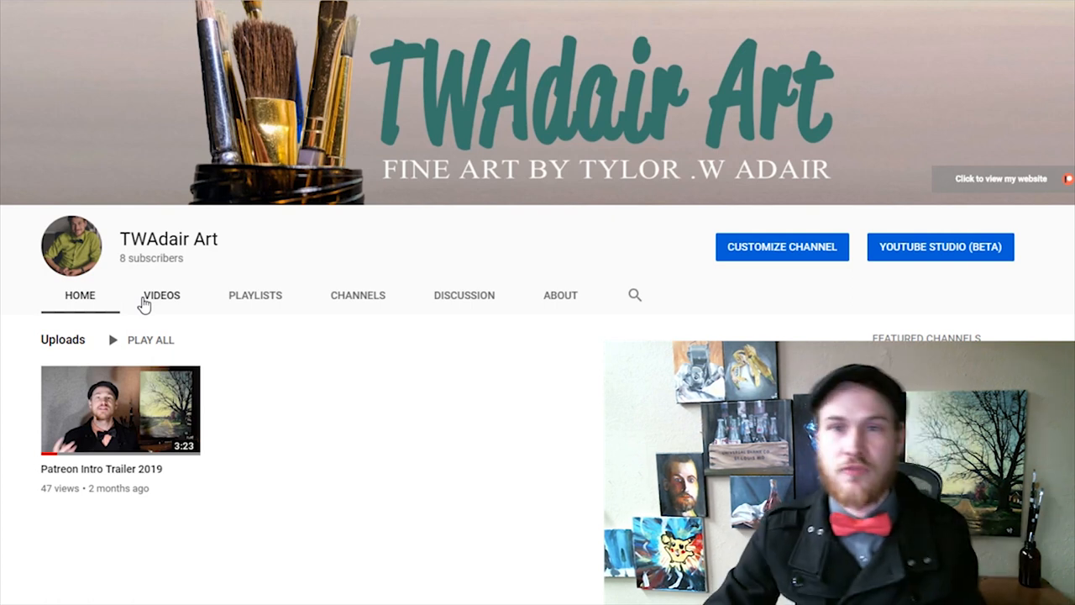
{"action": "mouse_move", "coordinate": [220, 141]}
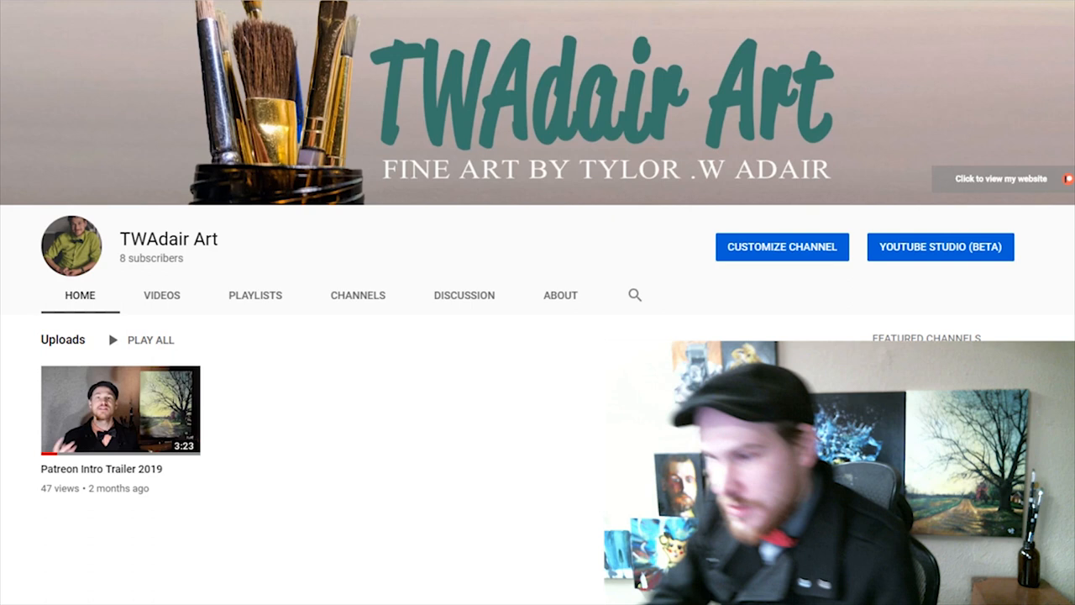
Step: Bring up the foreground Color Picker to choose a peach skin tone for the painter
{"action": "left_click", "coordinate": [341, 595]}
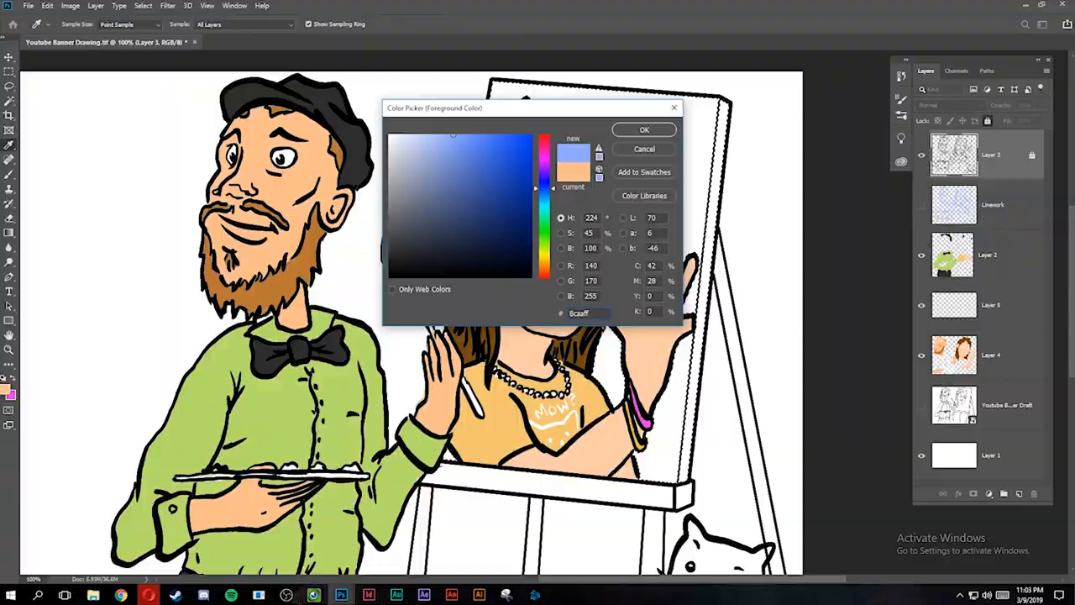
Step: Confirm the peach skin colour and return to the coloured artist drawing
{"action": "left_click", "coordinate": [645, 129]}
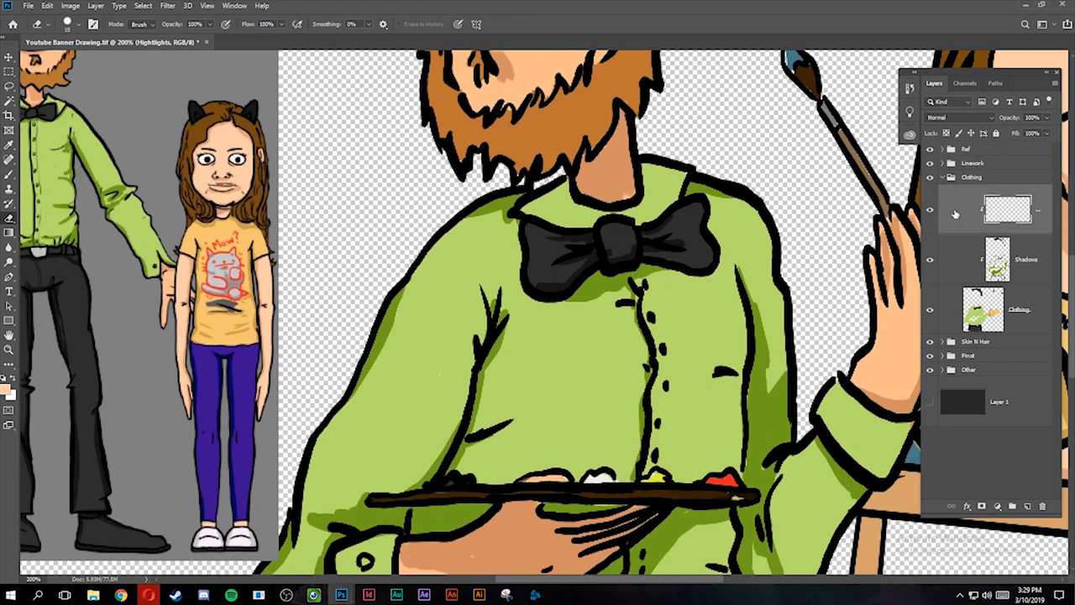
Step: Choose a lighter yellow-green highlight colour for the painter's shirt and confirm it
{"action": "left_click", "coordinate": [10, 57]}
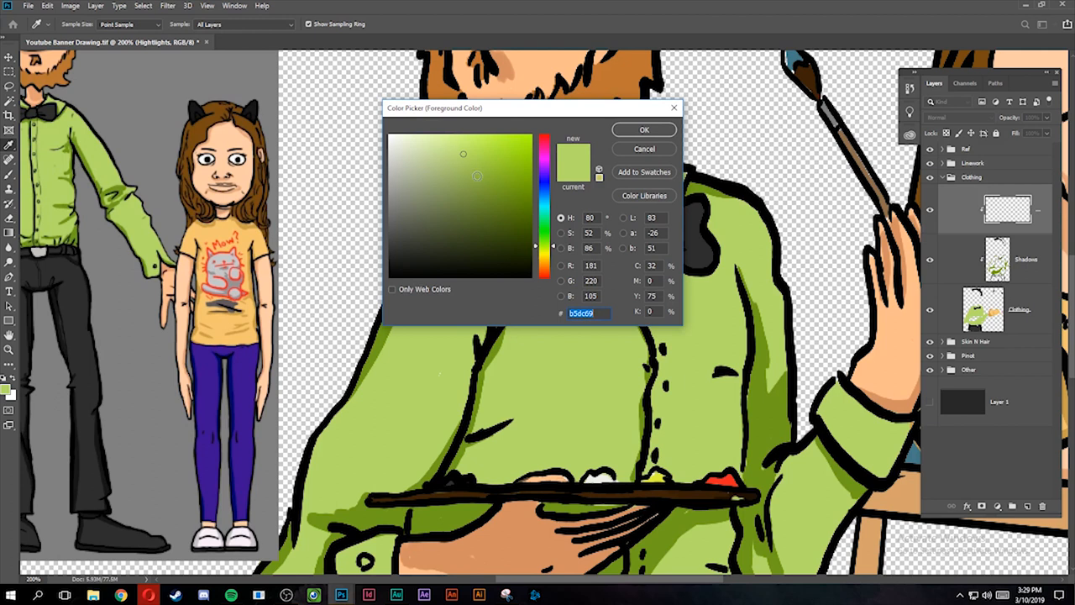
{"action": "left_click", "coordinate": [477, 208]}
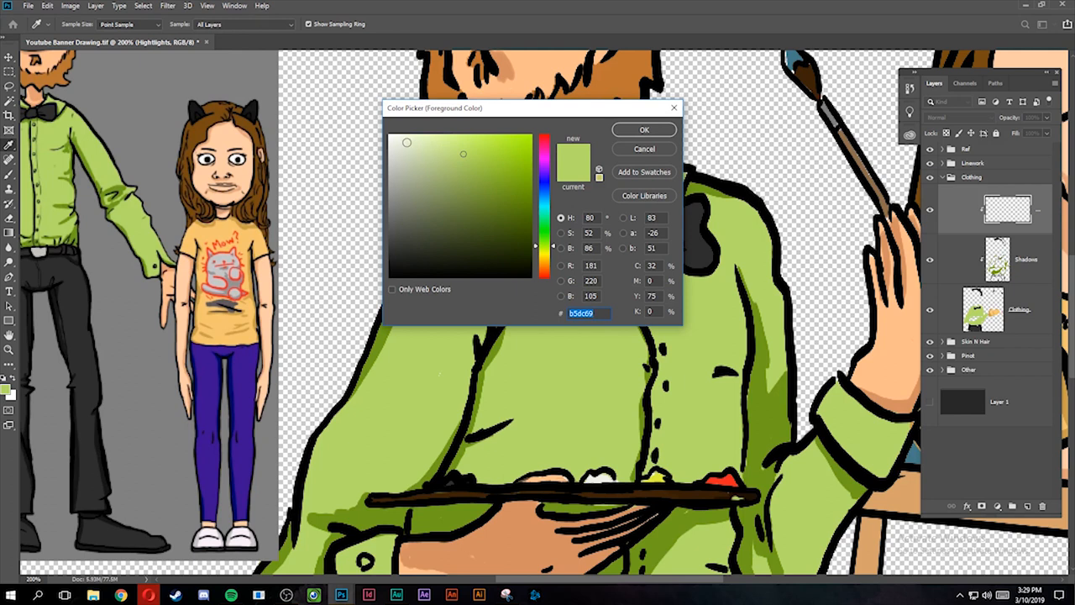
{"action": "left_click", "coordinate": [450, 155]}
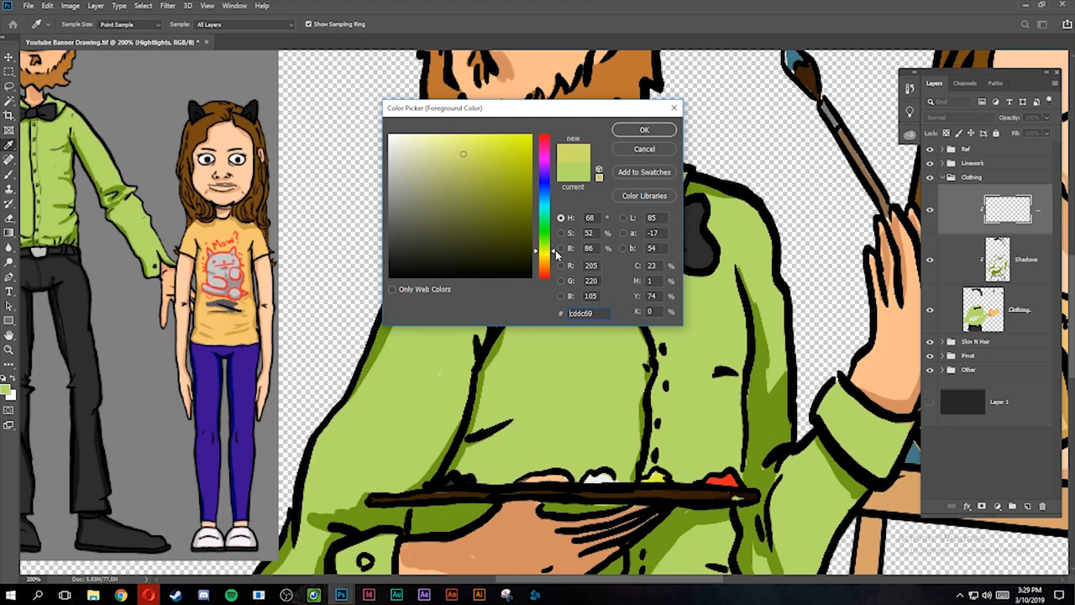
{"action": "left_click", "coordinate": [452, 148]}
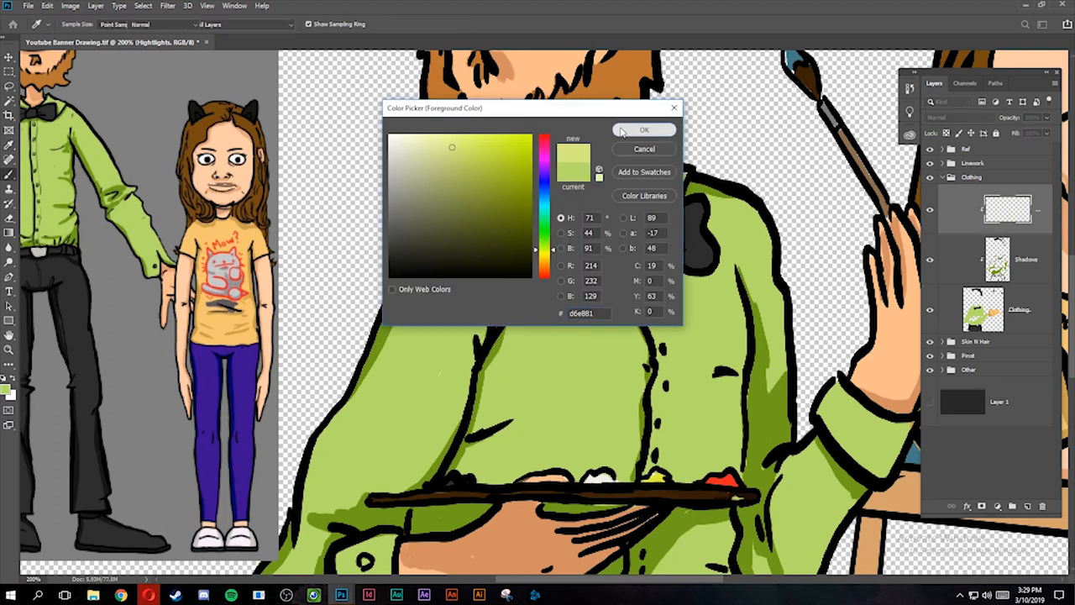
{"action": "left_click", "coordinate": [645, 130]}
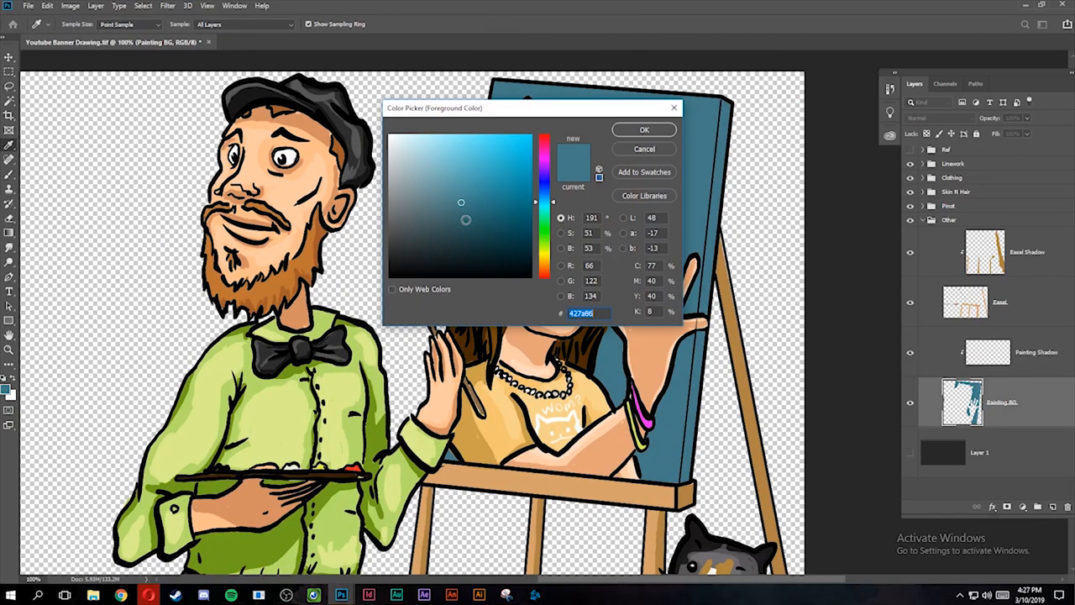
Step: Confirm a muted blue and paint the easel portrait's background with it
{"action": "left_click", "coordinate": [645, 130]}
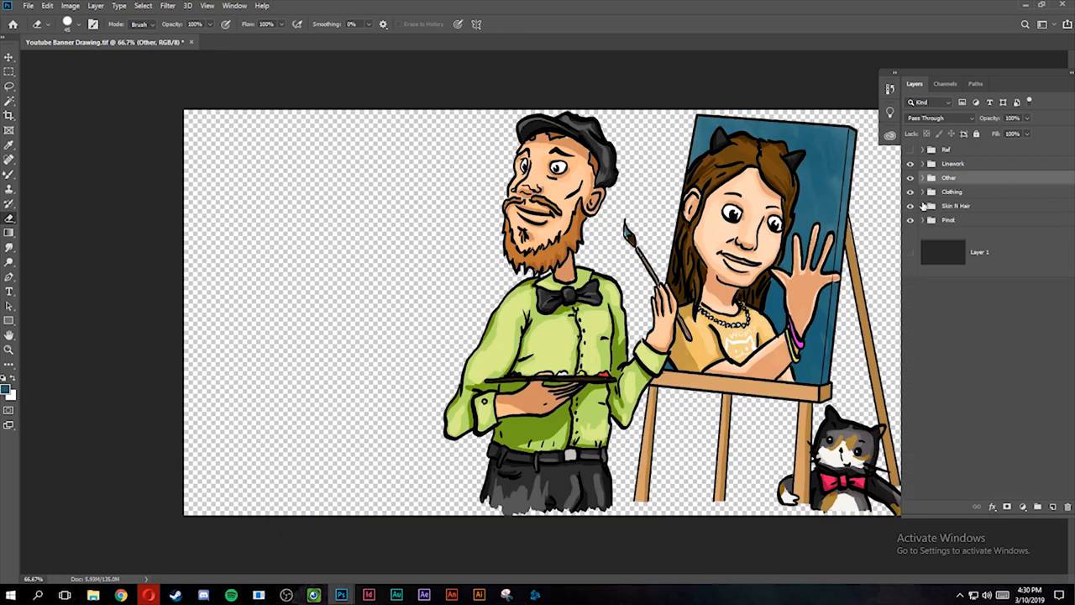
{"action": "left_click", "coordinate": [368, 594]}
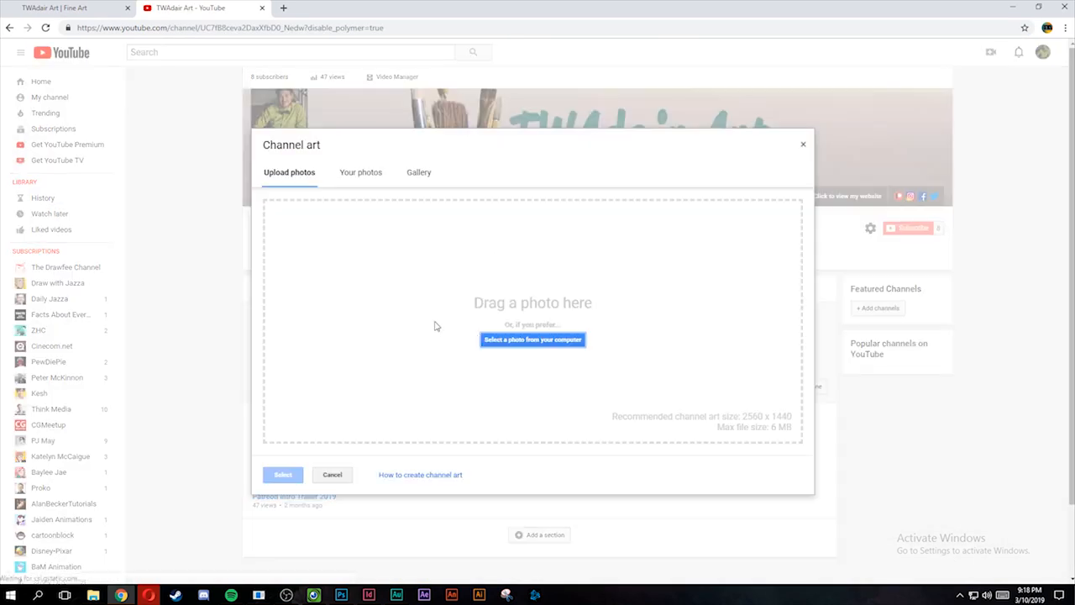
Step: Upload the cartoon banner file and apply it as the channel art
{"action": "left_click", "coordinate": [530, 340]}
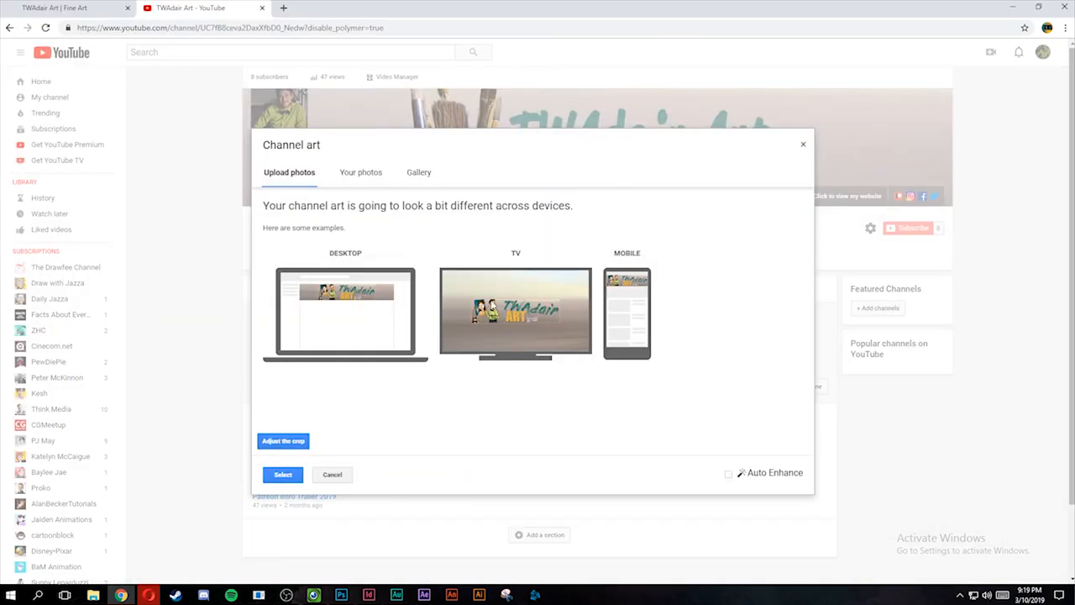
{"action": "left_click", "coordinate": [282, 473]}
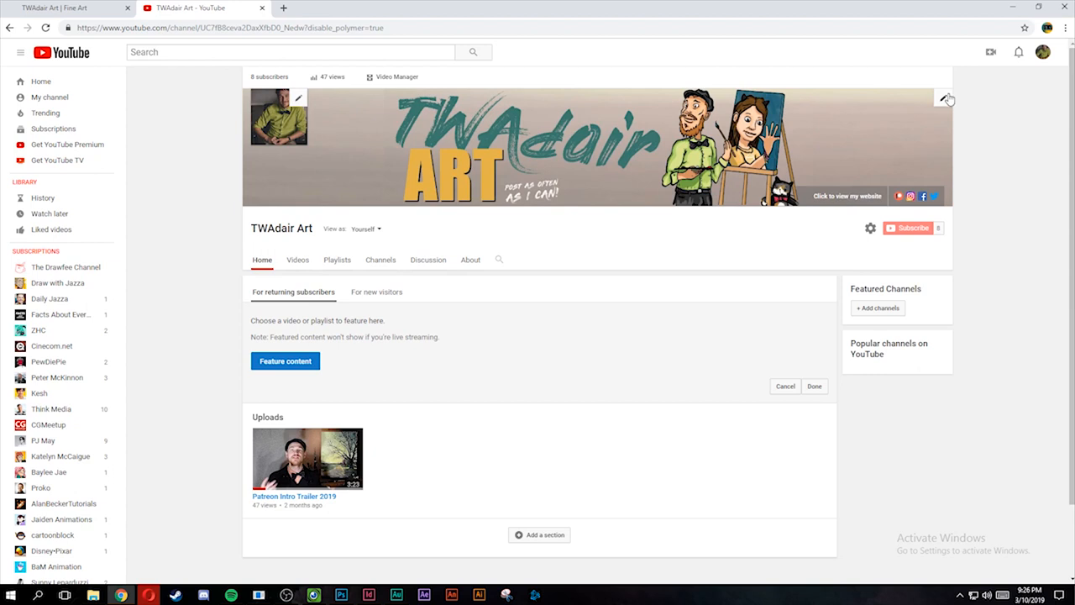
Step: Go to the channel's About page and start editing the channel icon
{"action": "left_click", "coordinate": [471, 258]}
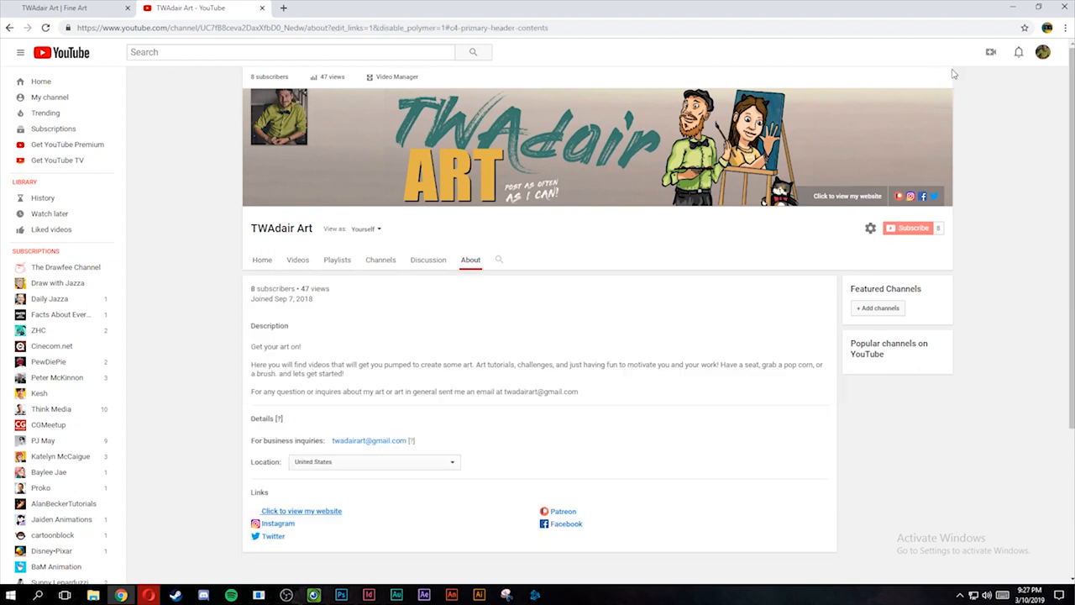
{"action": "mouse_move", "coordinate": [282, 118]}
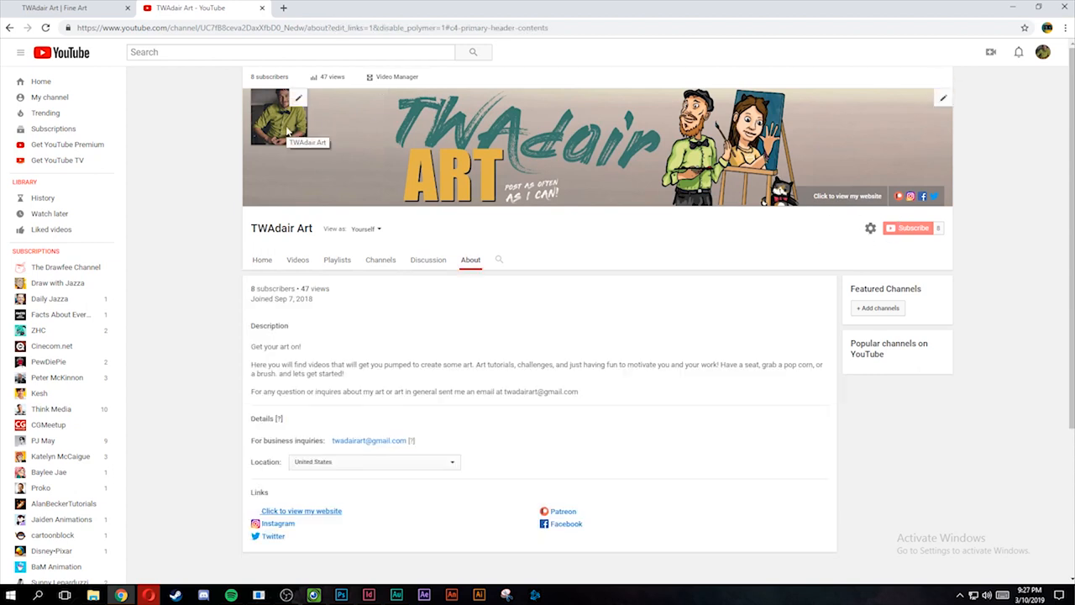
{"action": "mouse_move", "coordinate": [227, 160]}
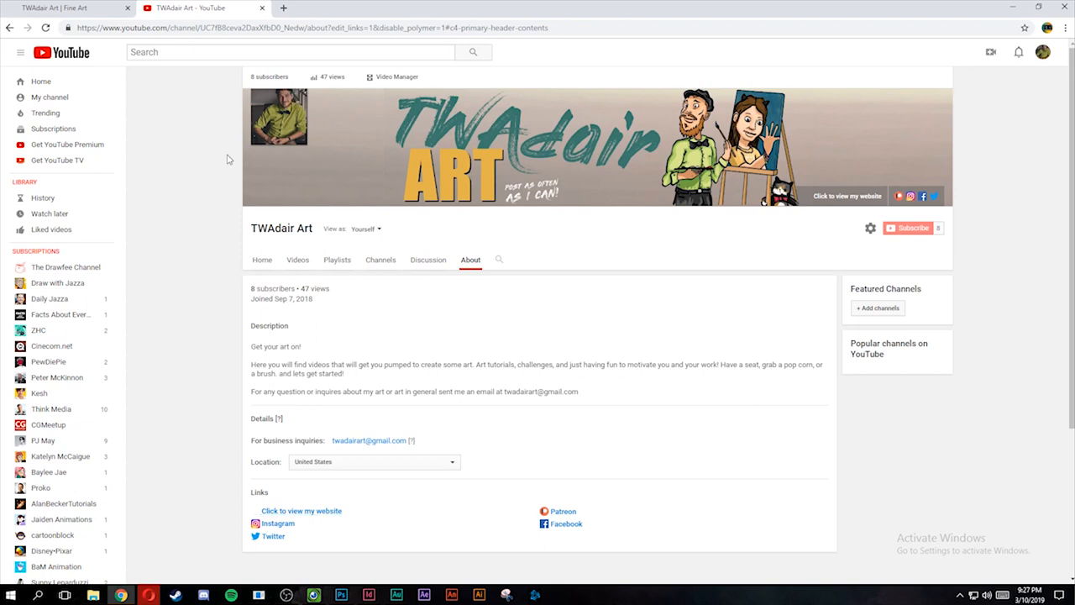
{"action": "mouse_move", "coordinate": [294, 124]}
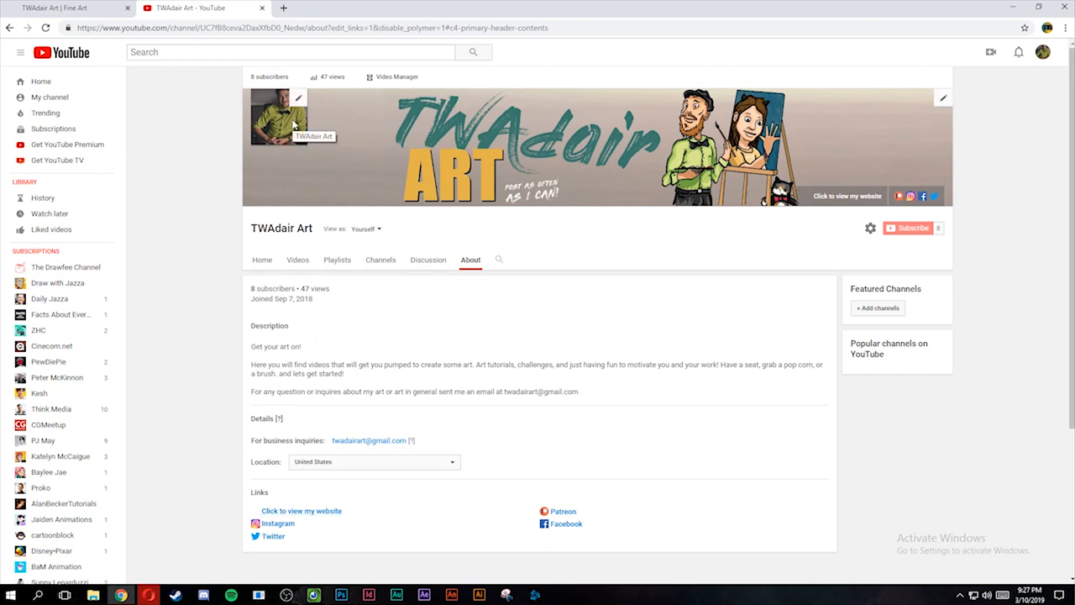
{"action": "left_click", "coordinate": [299, 98]}
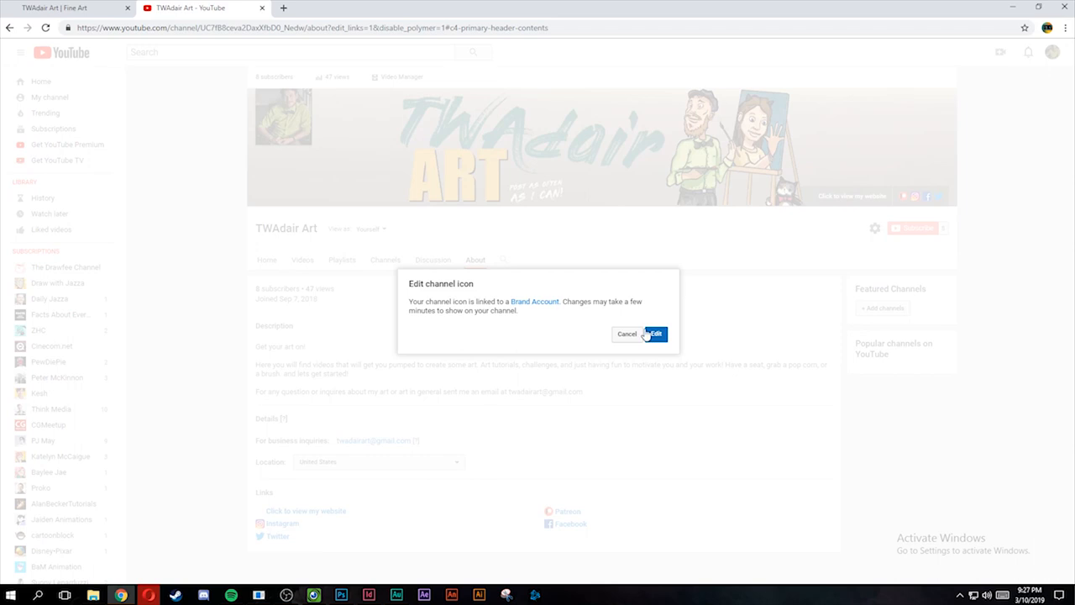
Step: Set the geometric TWA logo as the profile photo, then return to the channel Home page
{"action": "left_click", "coordinate": [655, 332]}
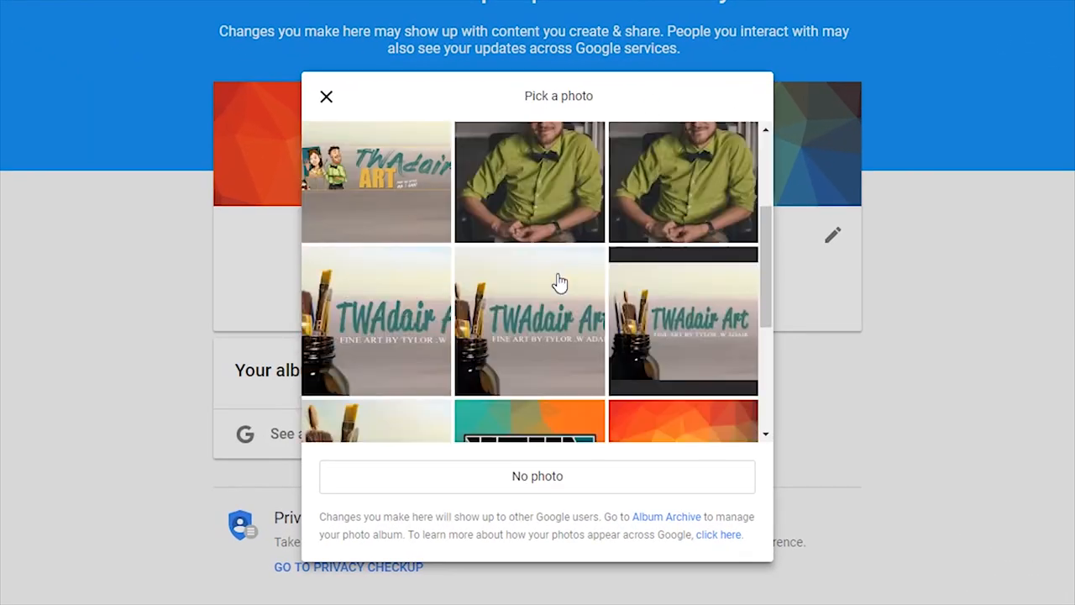
{"action": "scroll", "scroll_direction": "down", "scroll_amount": 3}
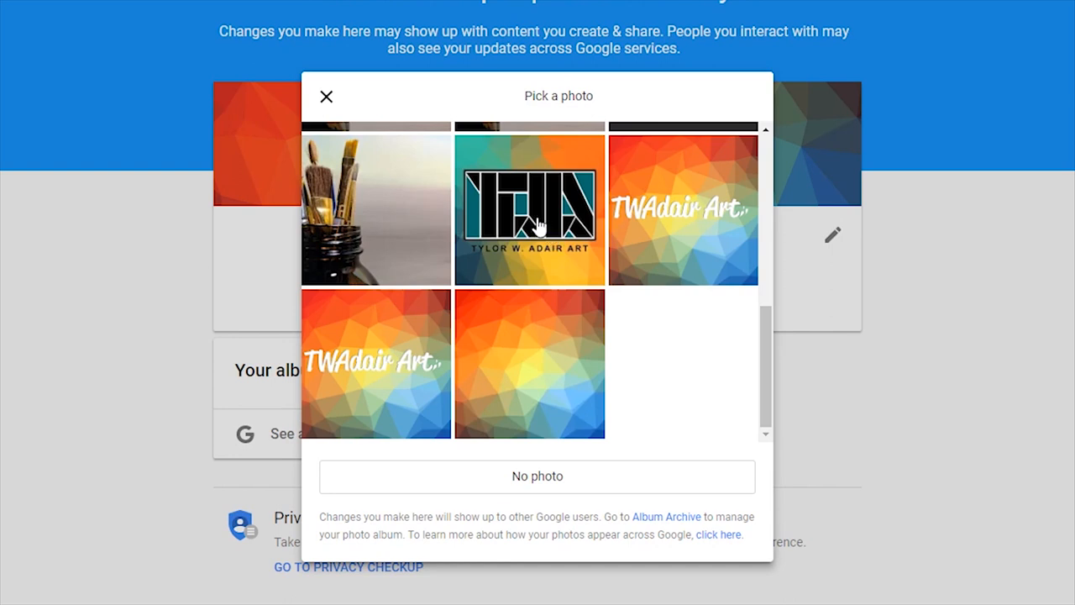
{"action": "left_click", "coordinate": [529, 210]}
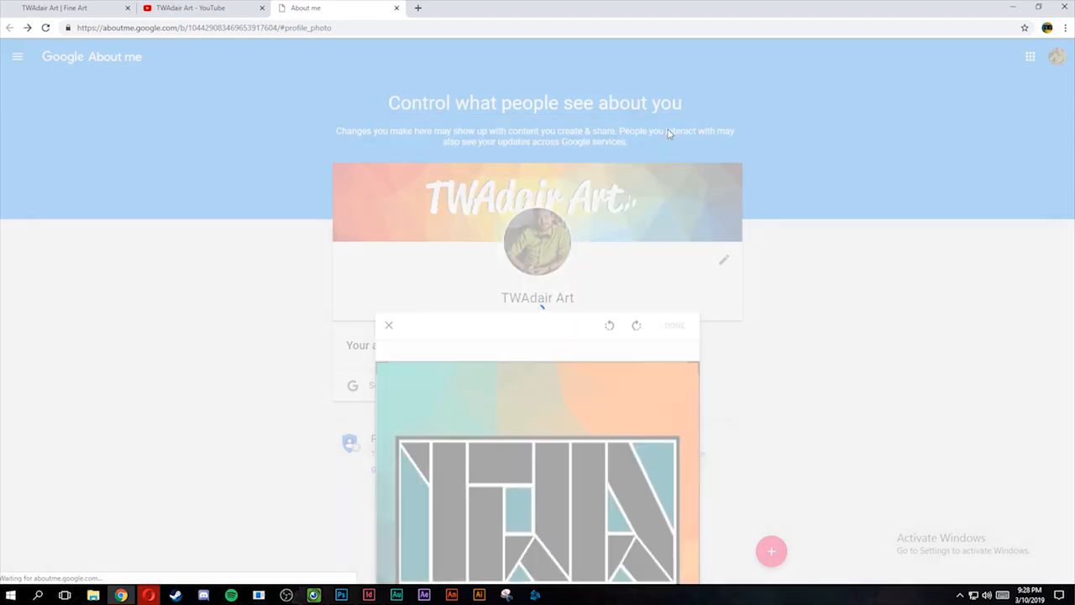
{"action": "left_click", "coordinate": [675, 326]}
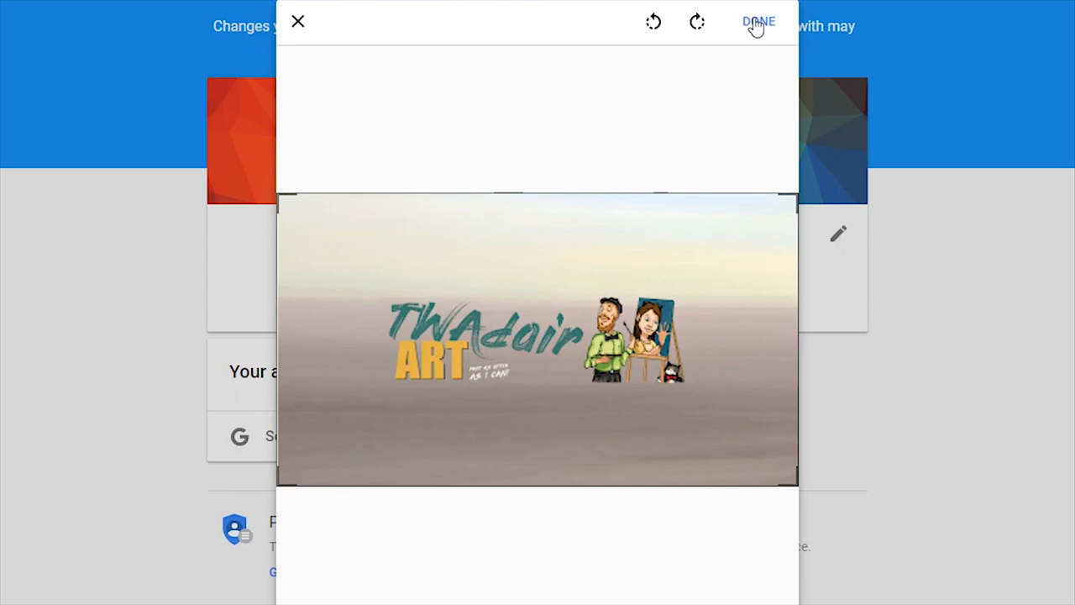
{"action": "left_click", "coordinate": [756, 21]}
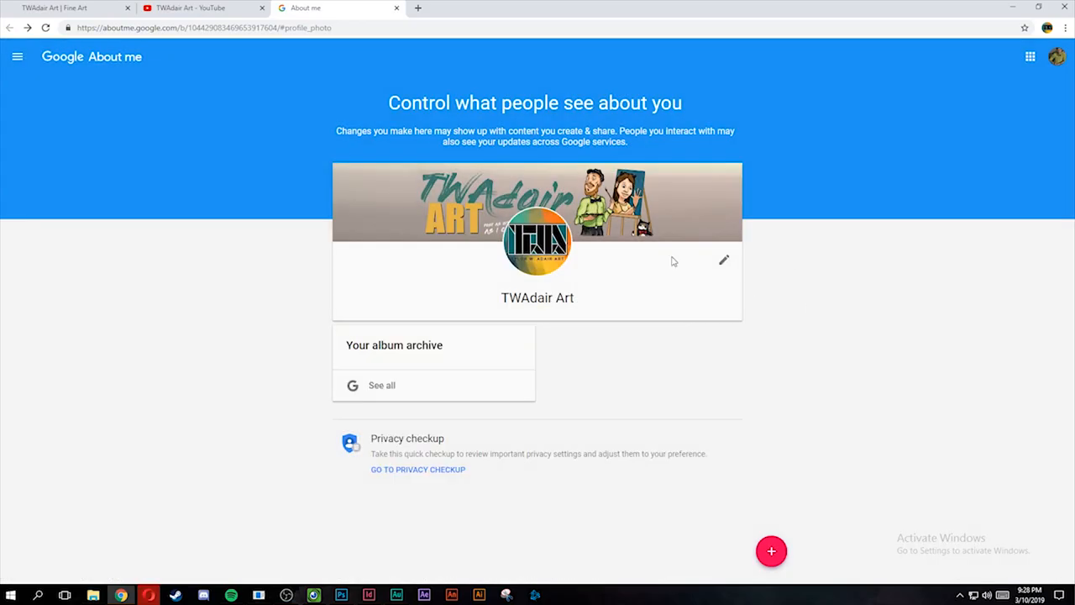
{"action": "mouse_move", "coordinate": [688, 243]}
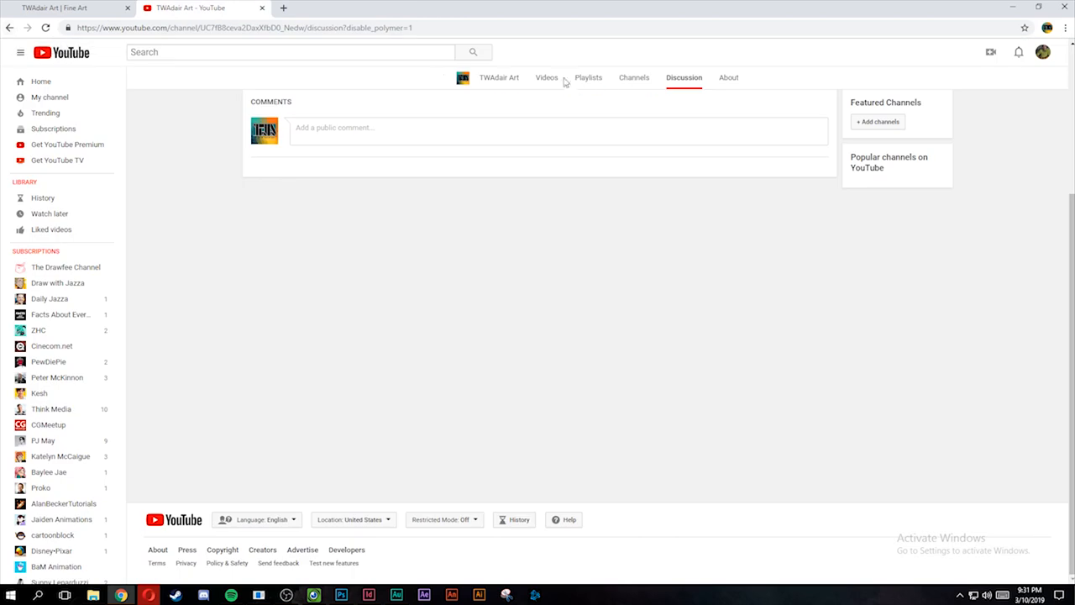
{"action": "left_click", "coordinate": [499, 77]}
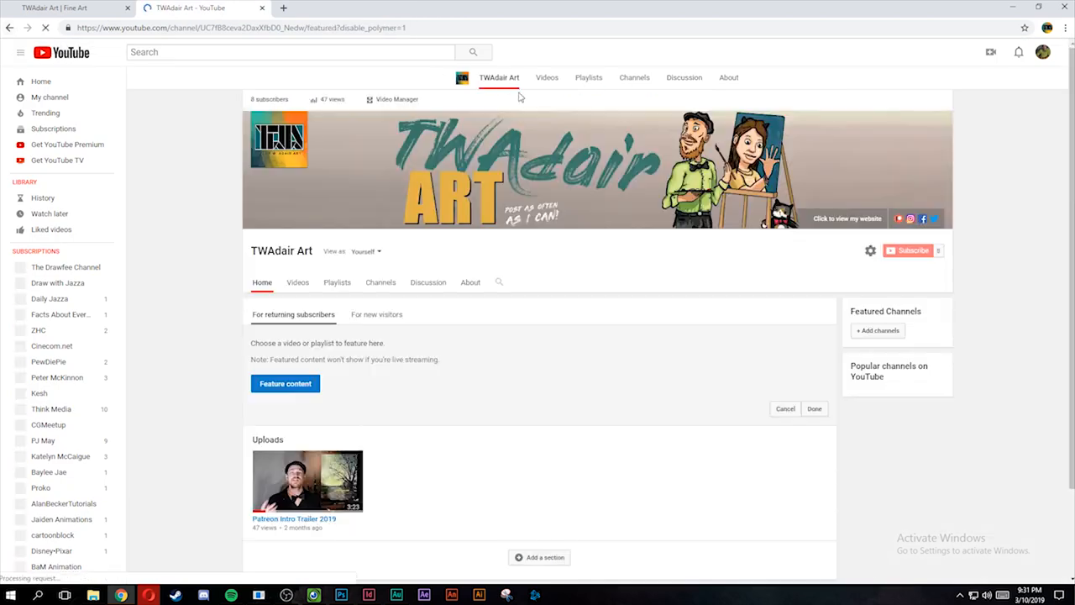